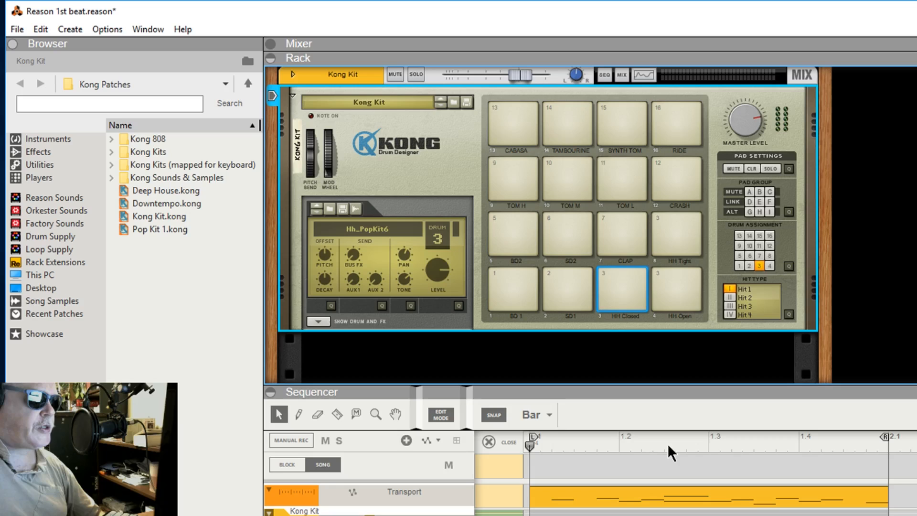
{"action": "mouse_move", "coordinate": [748, 460]}
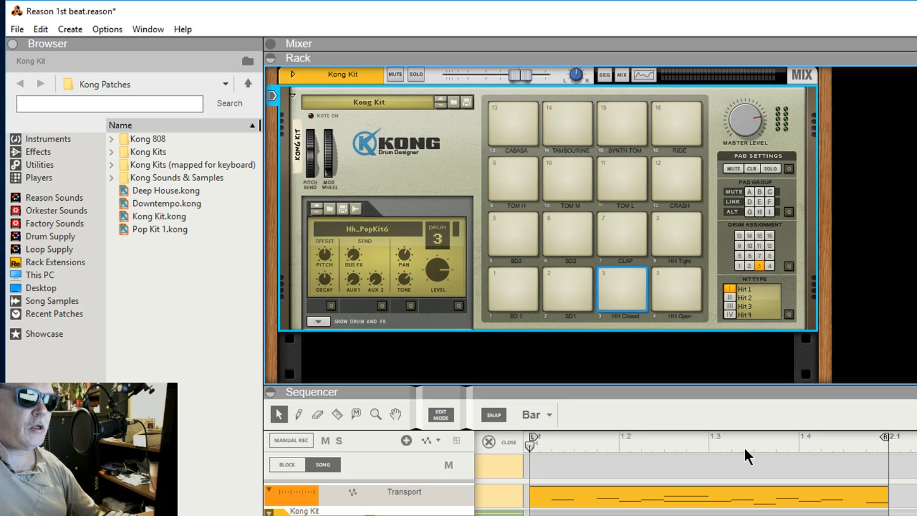
{"action": "mouse_move", "coordinate": [556, 461]}
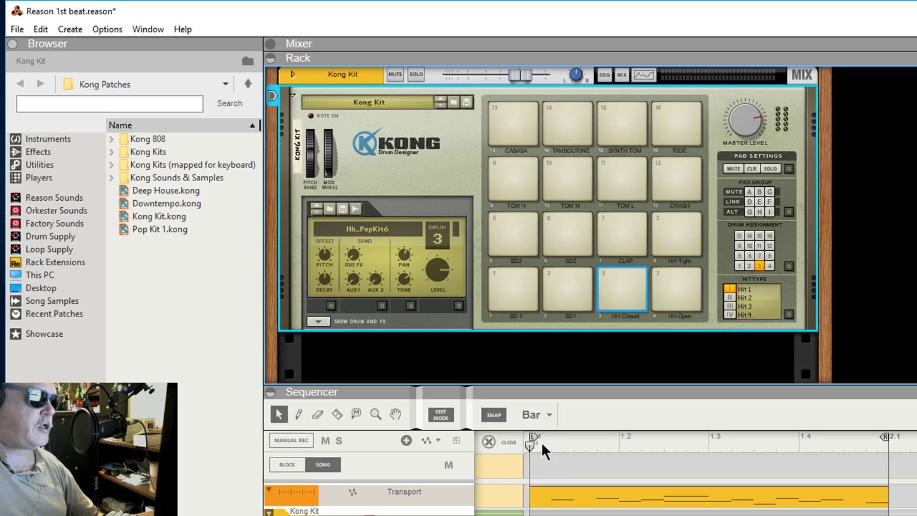
{"action": "mouse_move", "coordinate": [532, 458]}
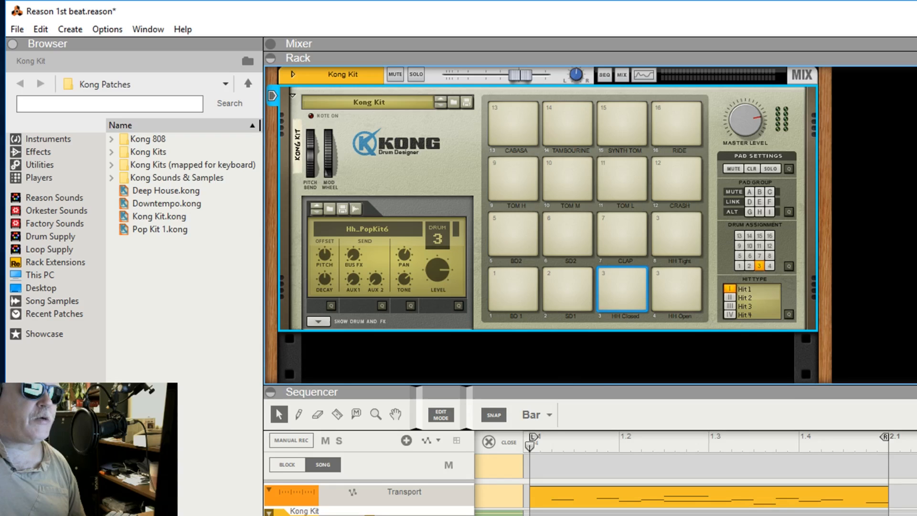
{"action": "mouse_move", "coordinate": [248, 408]}
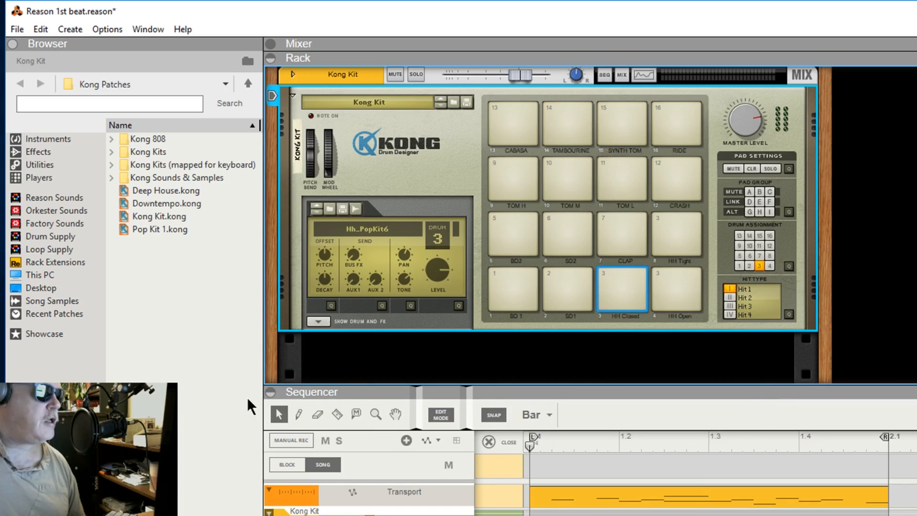
{"action": "mouse_move", "coordinate": [250, 406]}
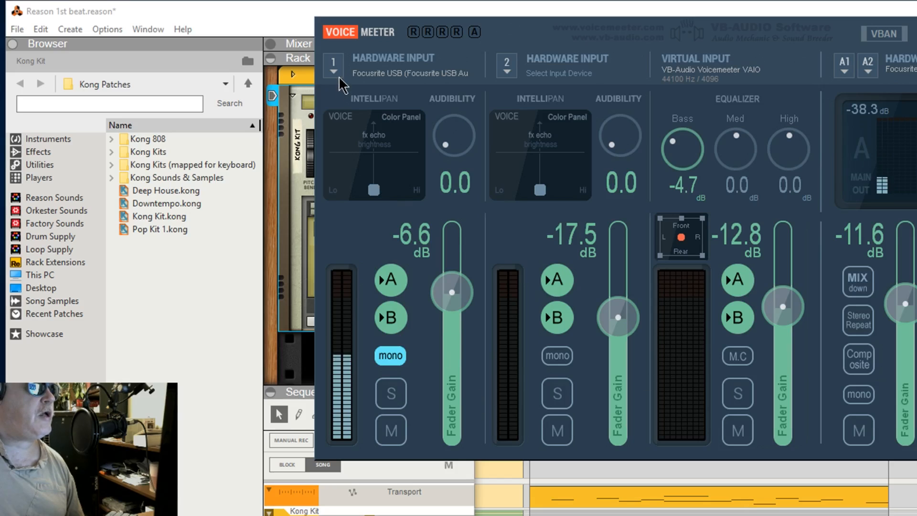
Check the device choices for hardware input 1 and the first output bus.
{"action": "left_click", "coordinate": [334, 71]}
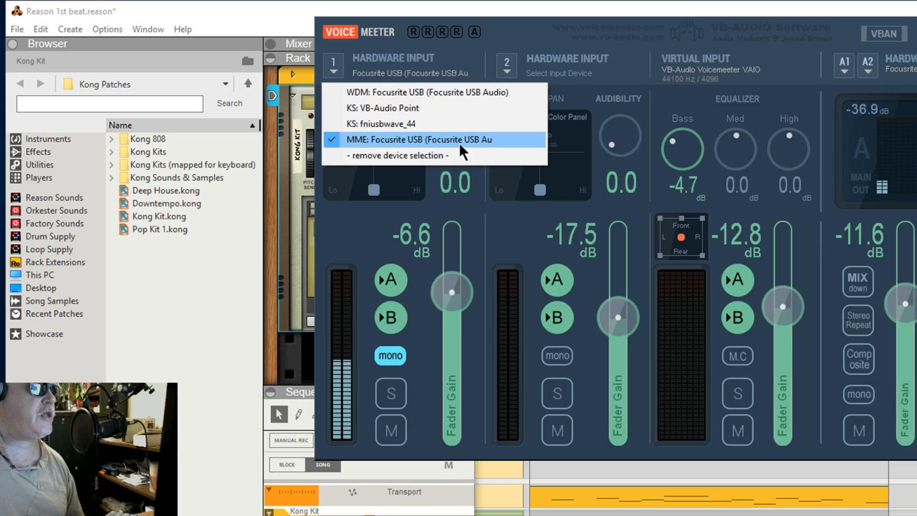
{"action": "mouse_move", "coordinate": [340, 85]}
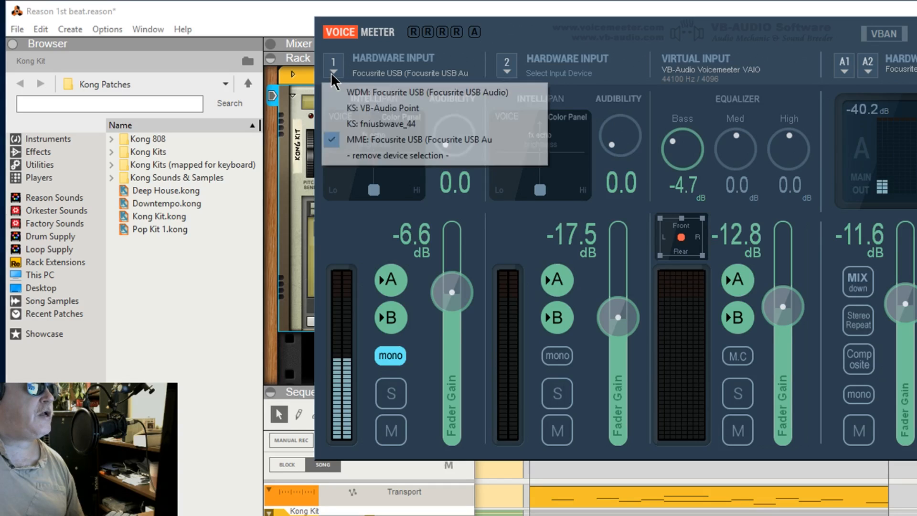
{"action": "left_click", "coordinate": [417, 140]}
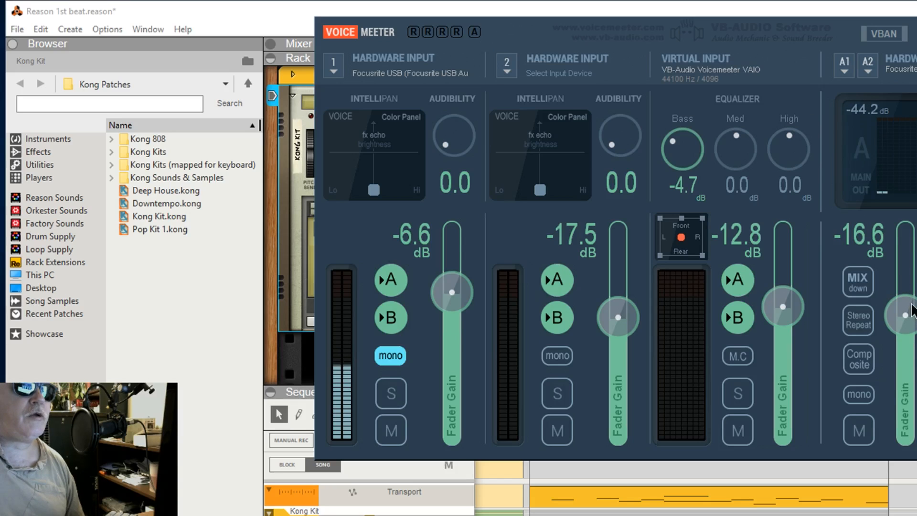
{"action": "left_click", "coordinate": [846, 66]}
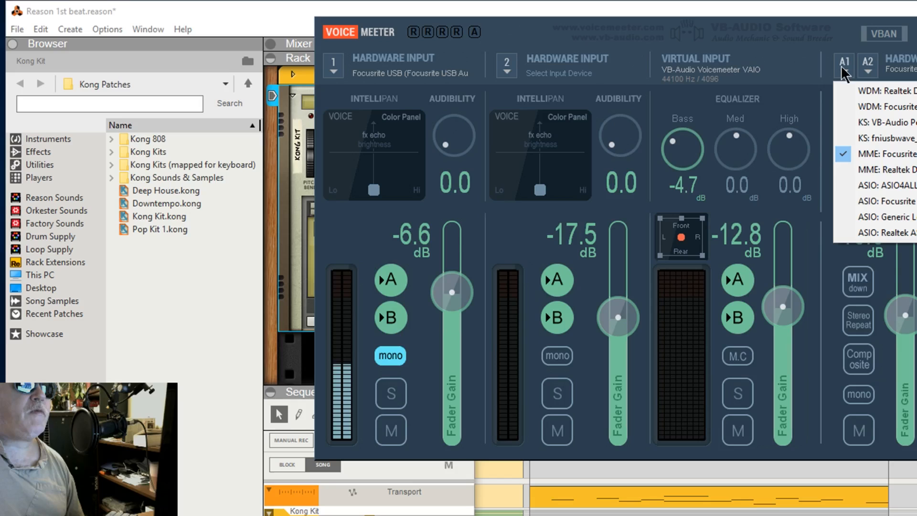
{"action": "mouse_move", "coordinate": [815, 16]}
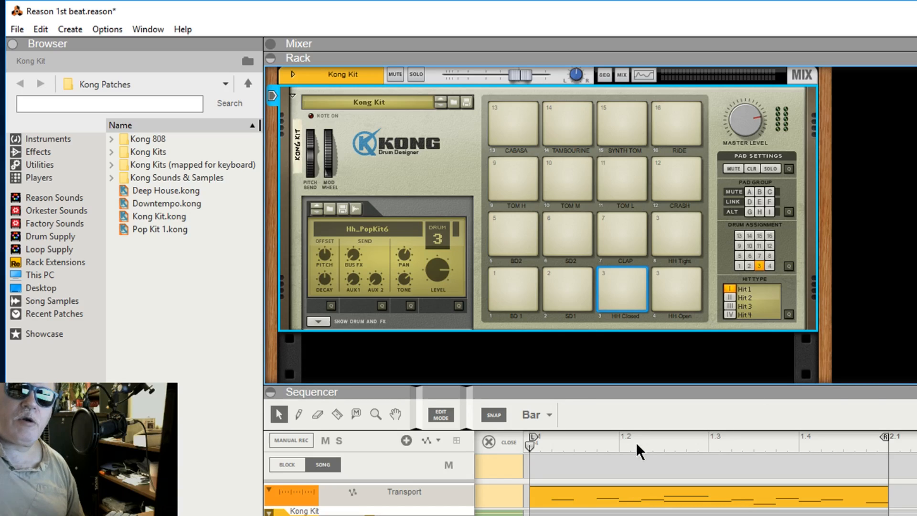
{"action": "mouse_move", "coordinate": [648, 456]}
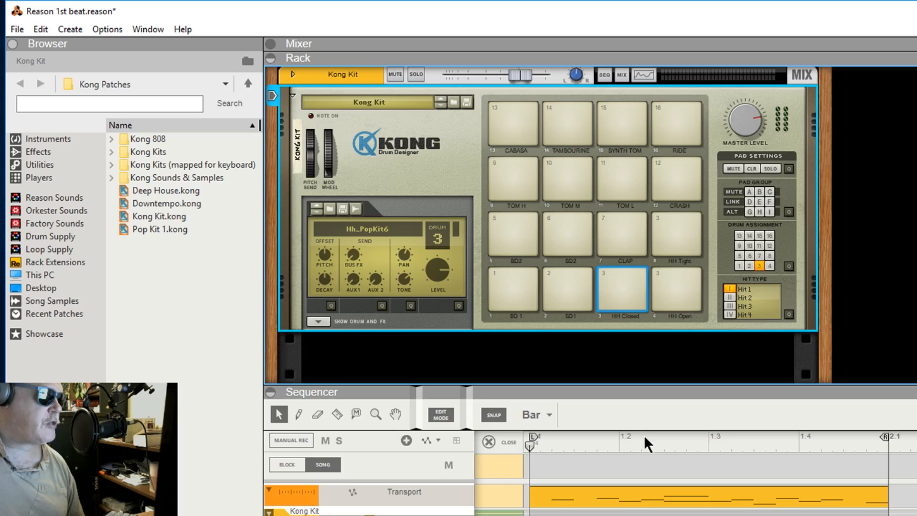
{"action": "mouse_move", "coordinate": [622, 395]}
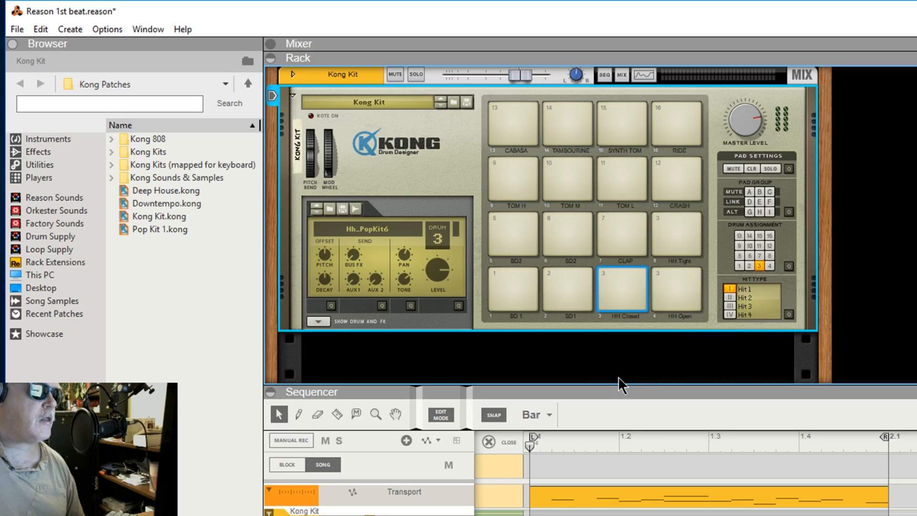
Audition the Kong pads SD1, BD2, HH Closed, then SD1 again.
{"action": "left_click", "coordinate": [567, 289]}
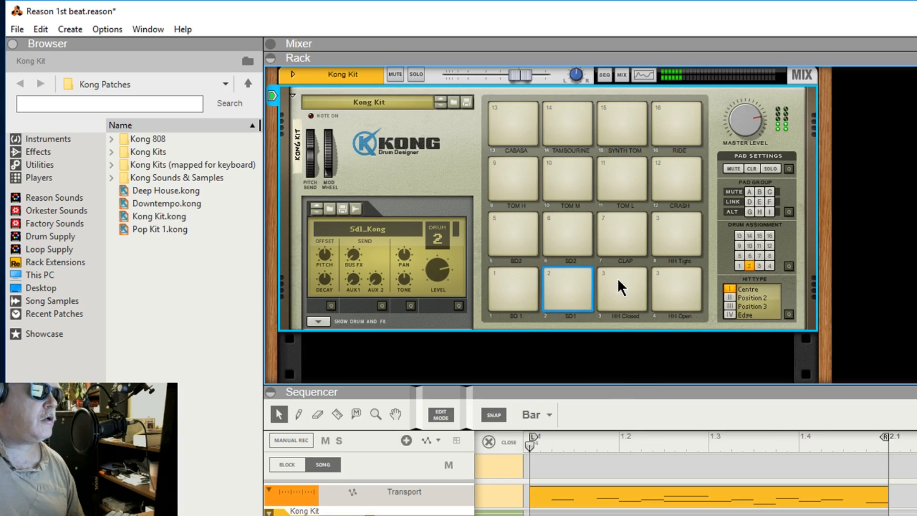
{"action": "left_click", "coordinate": [513, 235]}
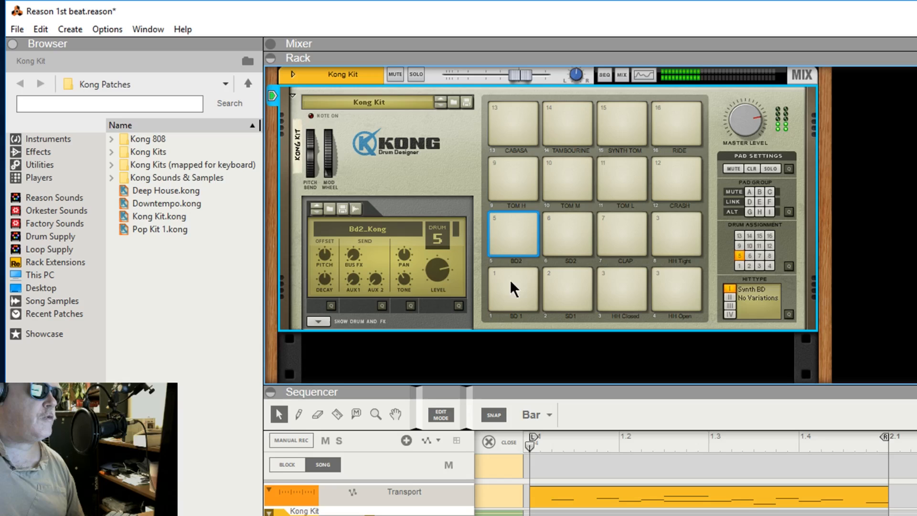
{"action": "left_click", "coordinate": [622, 289]}
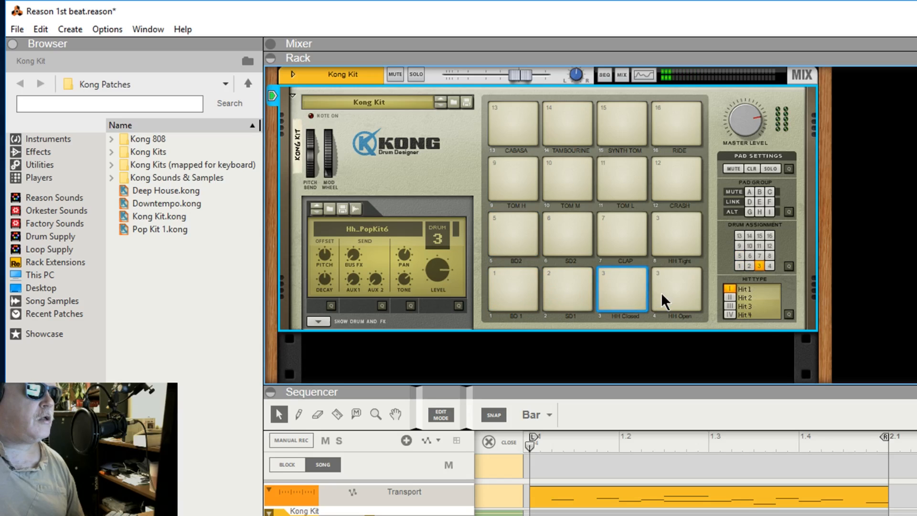
{"action": "left_click", "coordinate": [567, 290]}
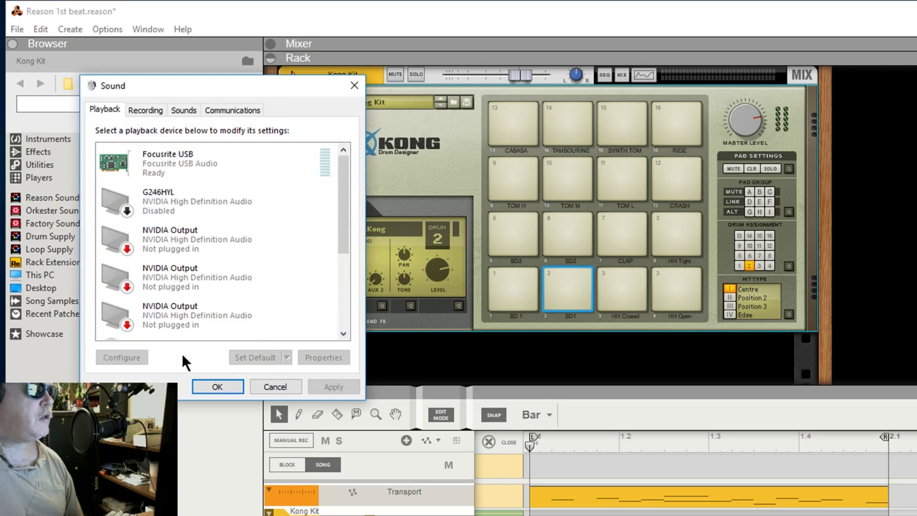
{"action": "scroll", "scroll_direction": "down", "scroll_amount": 3}
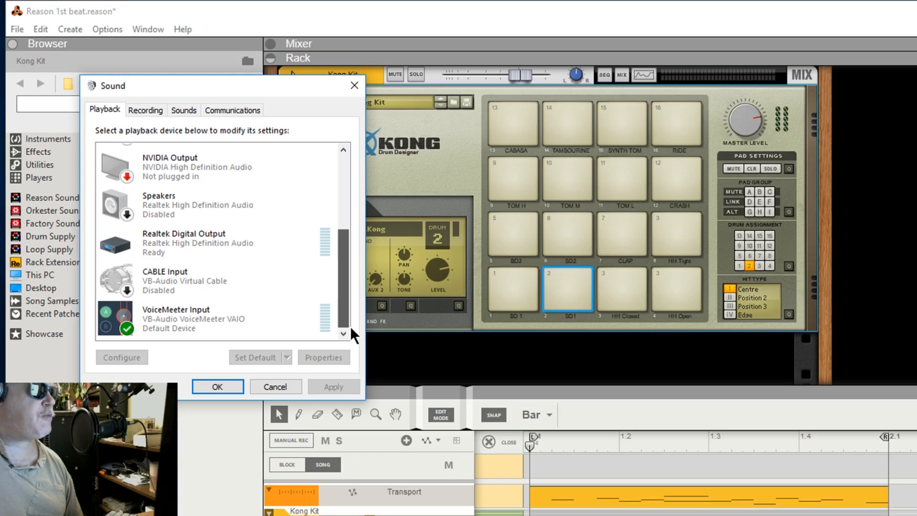
{"action": "left_click", "coordinate": [185, 318]}
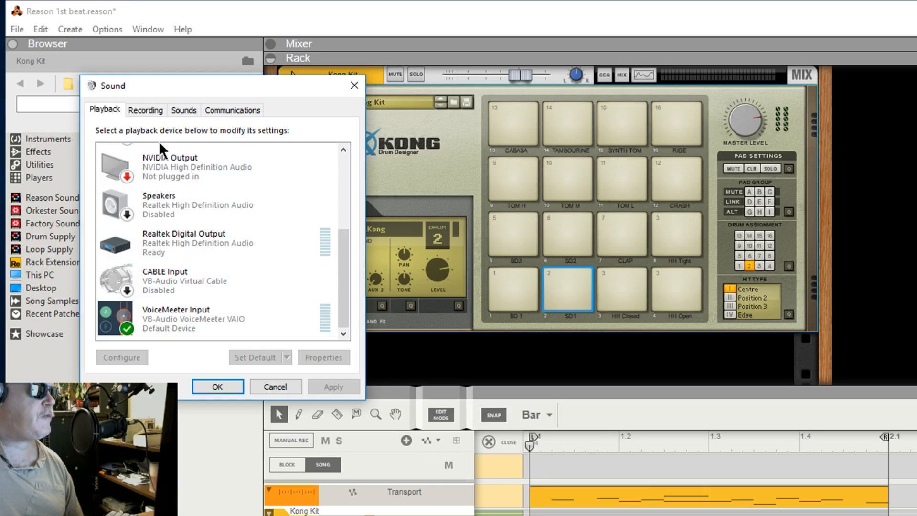
{"action": "left_click", "coordinate": [145, 110]}
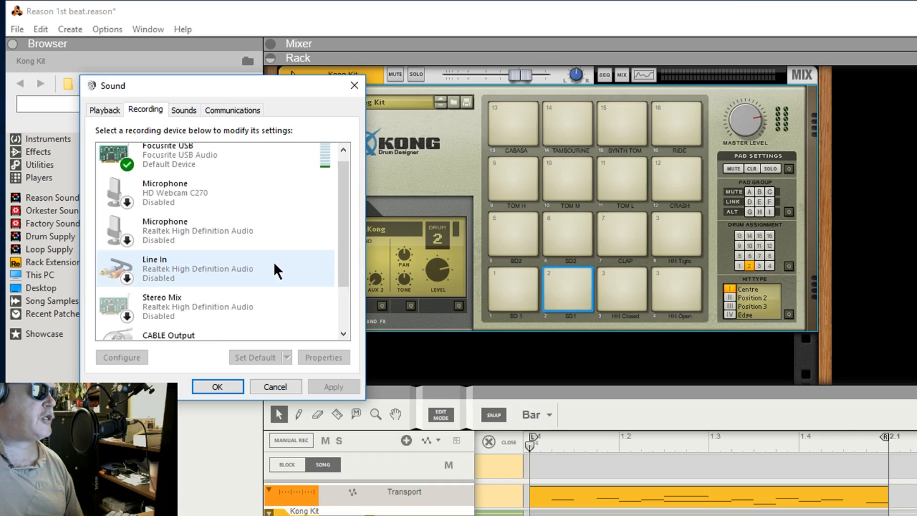
{"action": "scroll", "scroll_direction": "down", "scroll_amount": 3}
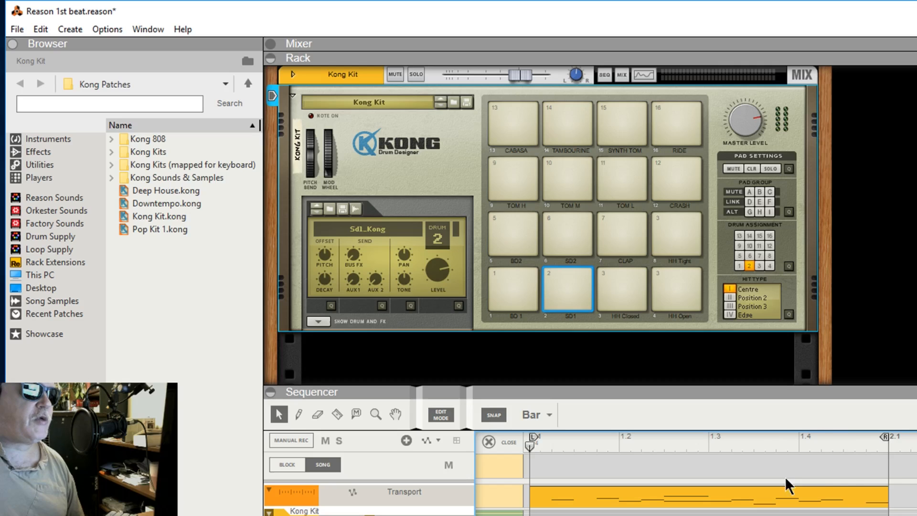
{"action": "mouse_move", "coordinate": [720, 495]}
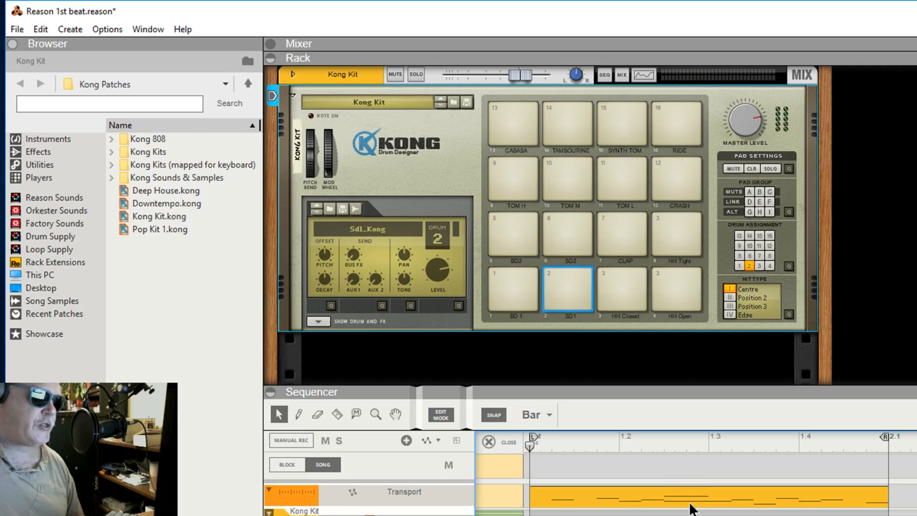
{"action": "mouse_move", "coordinate": [663, 486]}
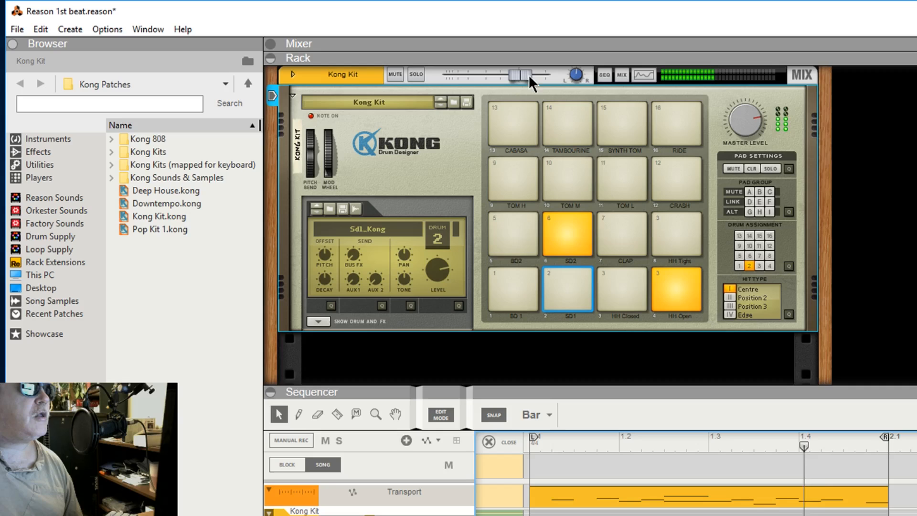
Drag the Kong Kit mix strip fader up to about 6.94 dB.
{"action": "left_click_drag", "start_coordinate": [518, 75], "coordinate": [541, 75]}
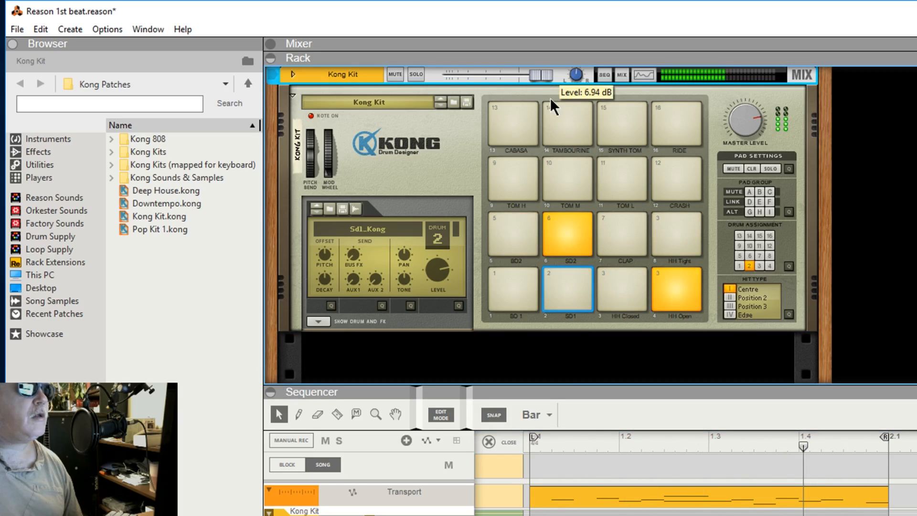
{"action": "mouse_move", "coordinate": [756, 286]}
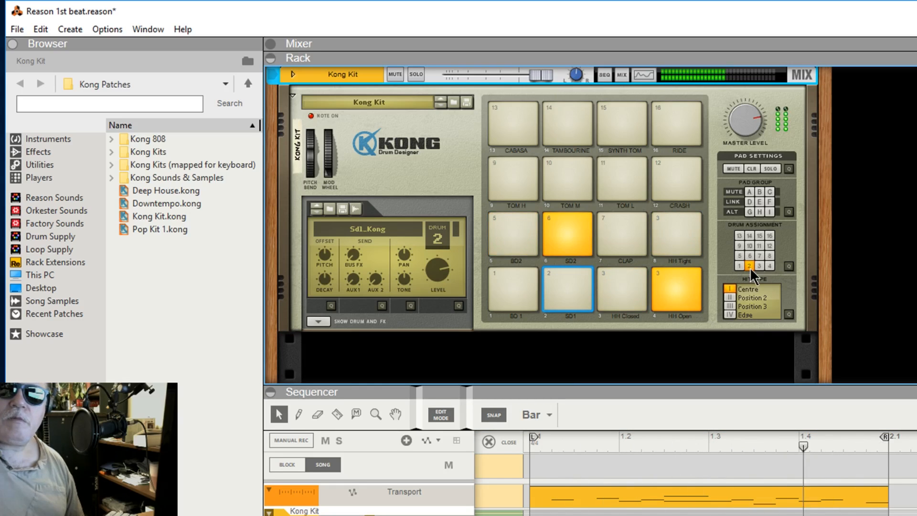
{"action": "mouse_move", "coordinate": [750, 272]}
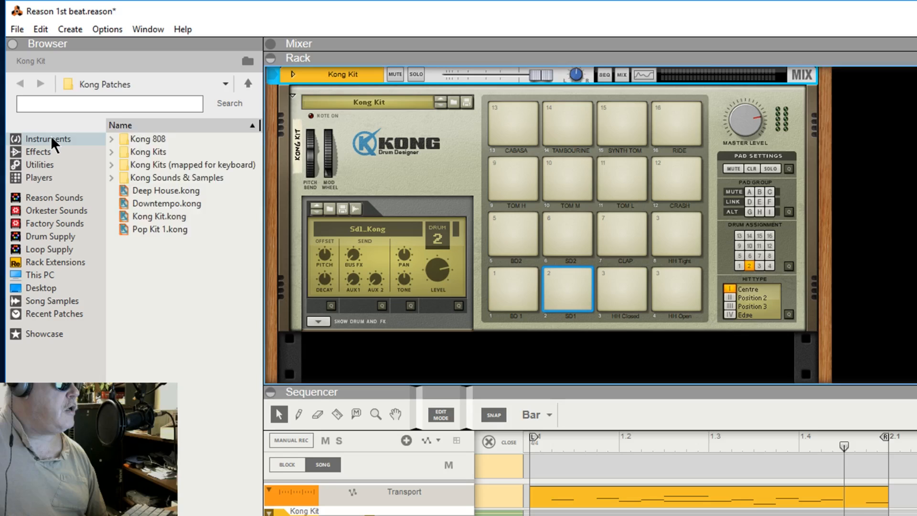
Show Instruments in the Browser and audition Kong pads BD 1, CLAP, TOM L, BD2, HH Open.
{"action": "left_click", "coordinate": [48, 139]}
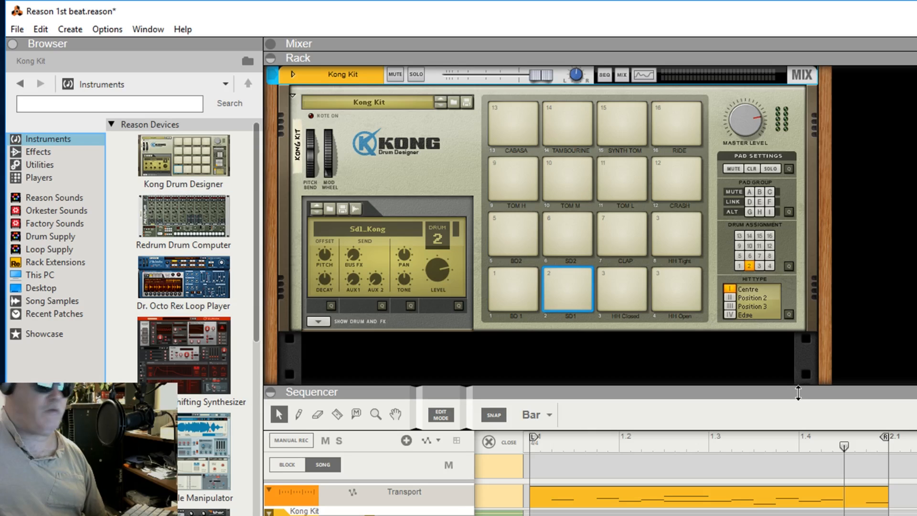
{"action": "left_click", "coordinate": [513, 289]}
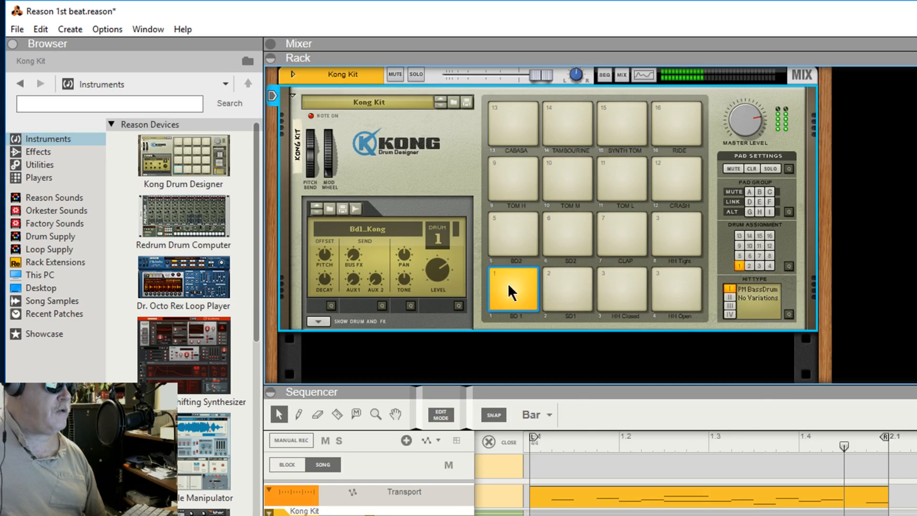
{"action": "left_click", "coordinate": [620, 234]}
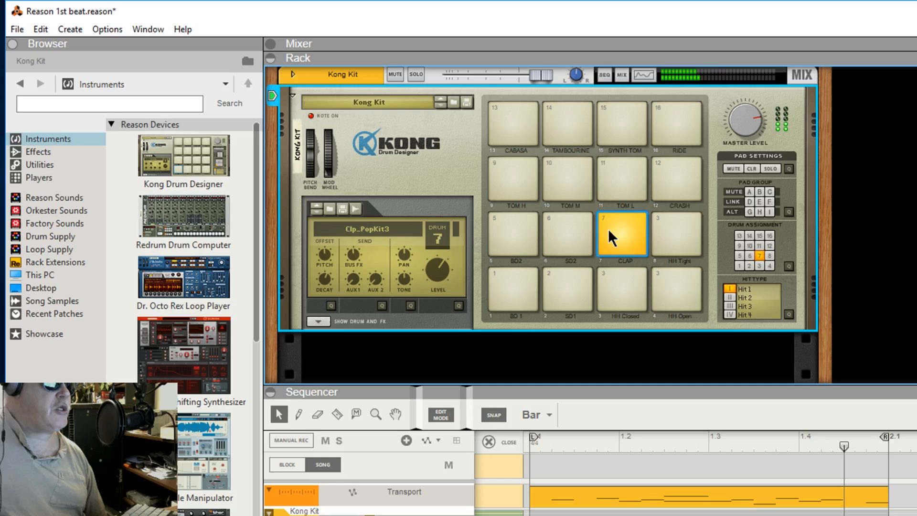
{"action": "left_click", "coordinate": [513, 289]}
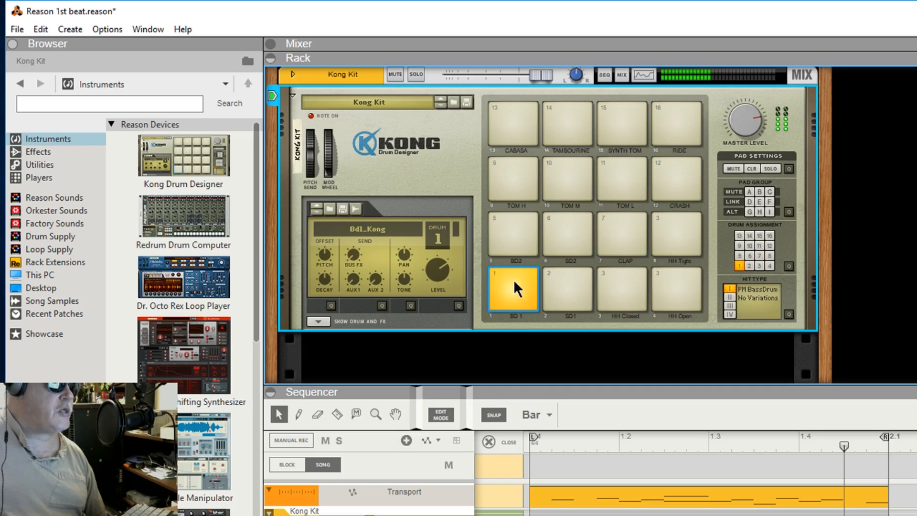
{"action": "left_click", "coordinate": [623, 186]}
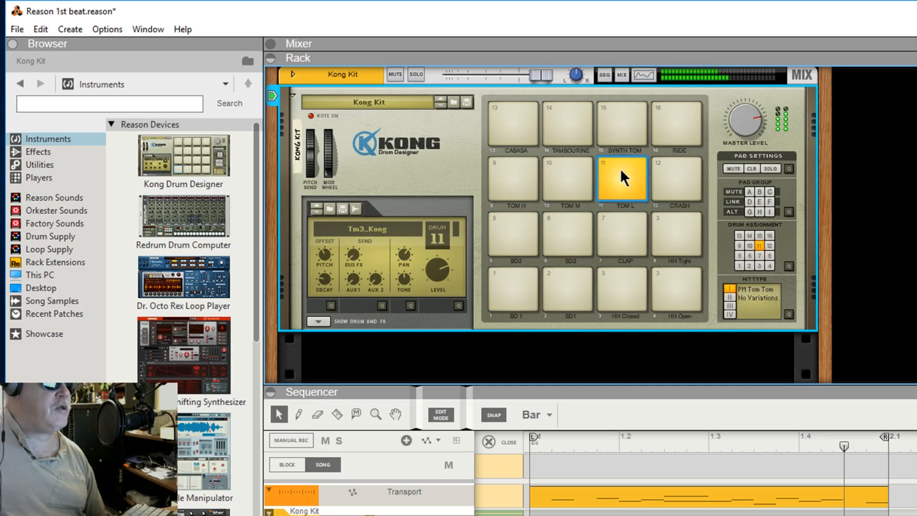
{"action": "left_click", "coordinate": [513, 233]}
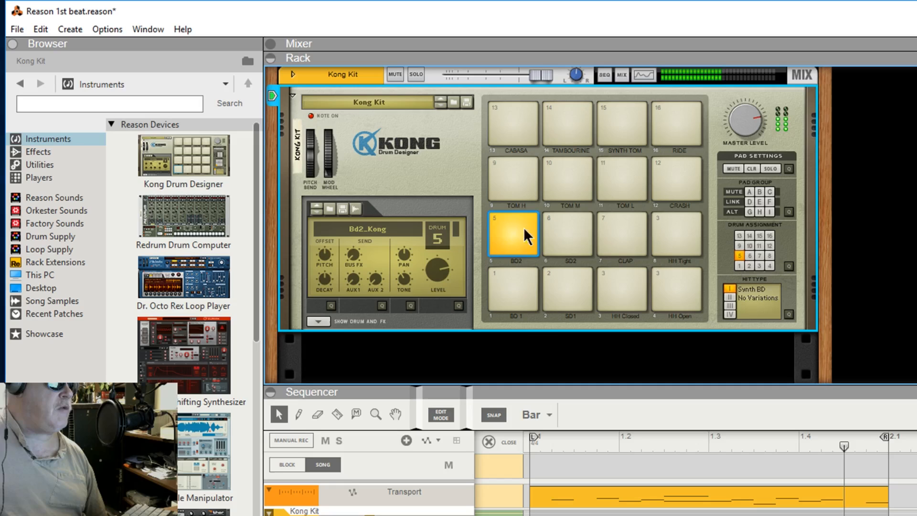
{"action": "left_click", "coordinate": [677, 288]}
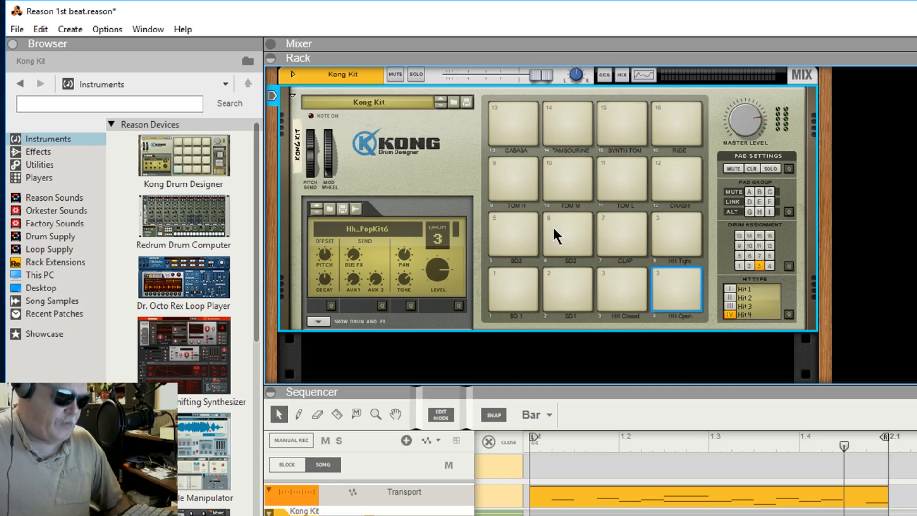
{"action": "mouse_move", "coordinate": [582, 189]}
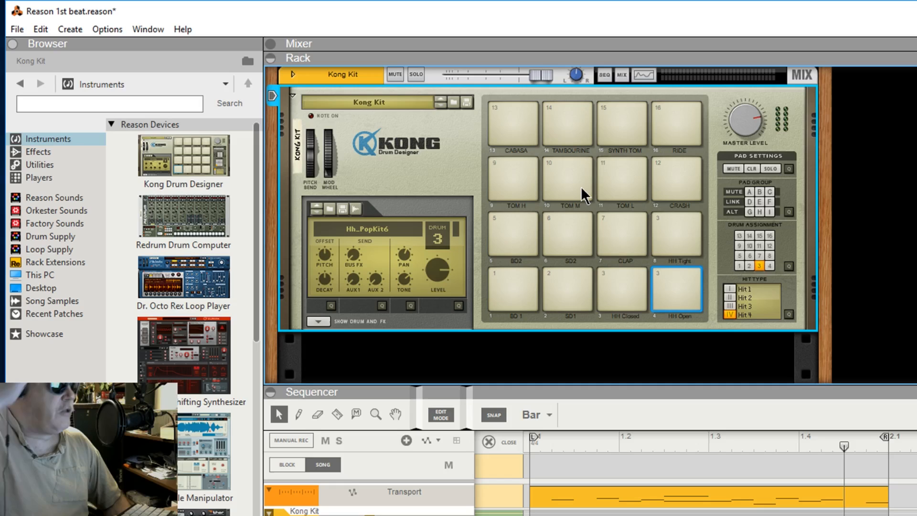
{"action": "mouse_move", "coordinate": [538, 357]}
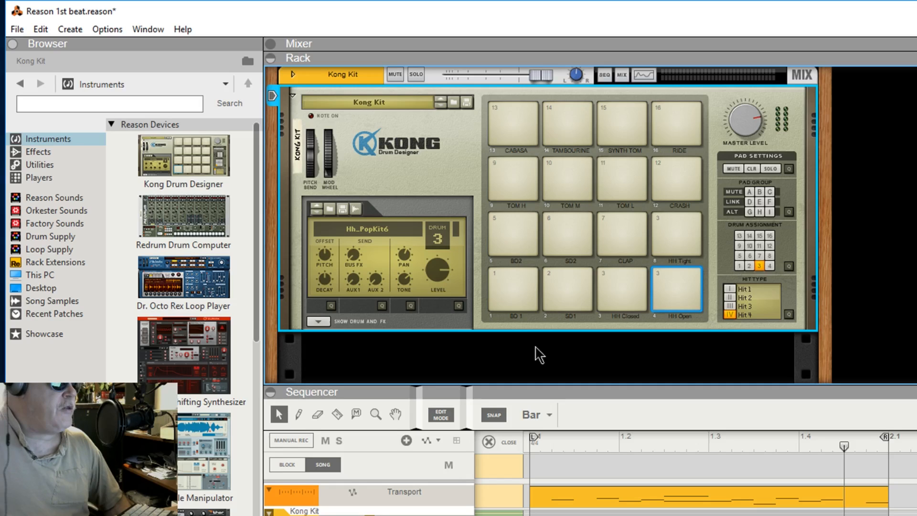
{"action": "mouse_move", "coordinate": [61, 174]}
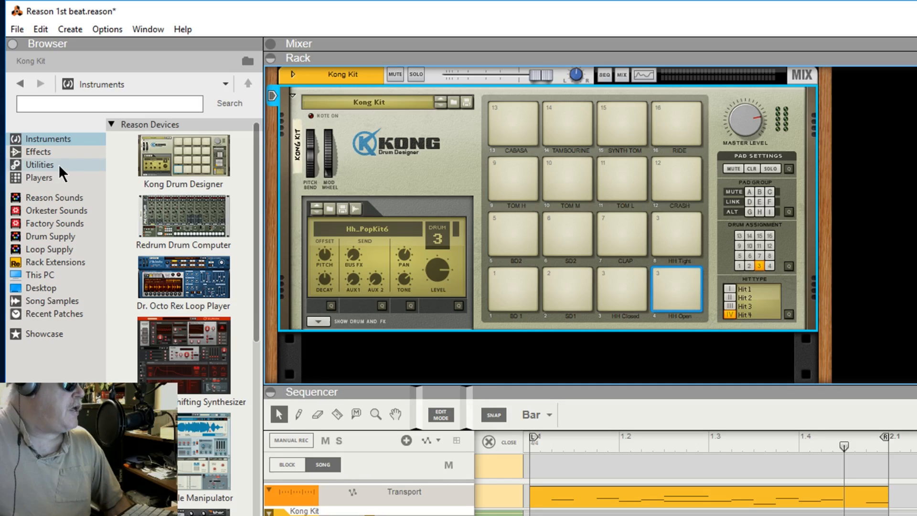
Browse Effects and Utilities, then select Scales & Chords from the Players list.
{"action": "left_click", "coordinate": [31, 152]}
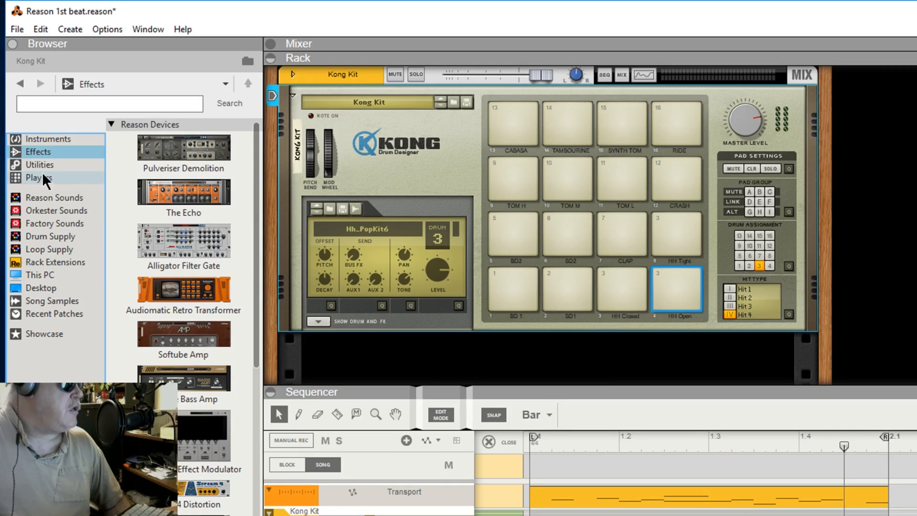
{"action": "left_click", "coordinate": [37, 165]}
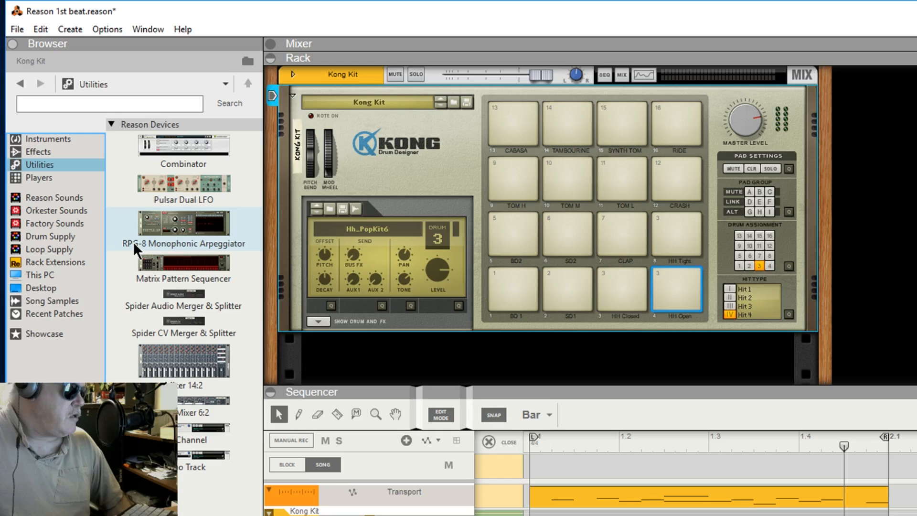
{"action": "left_click", "coordinate": [38, 178]}
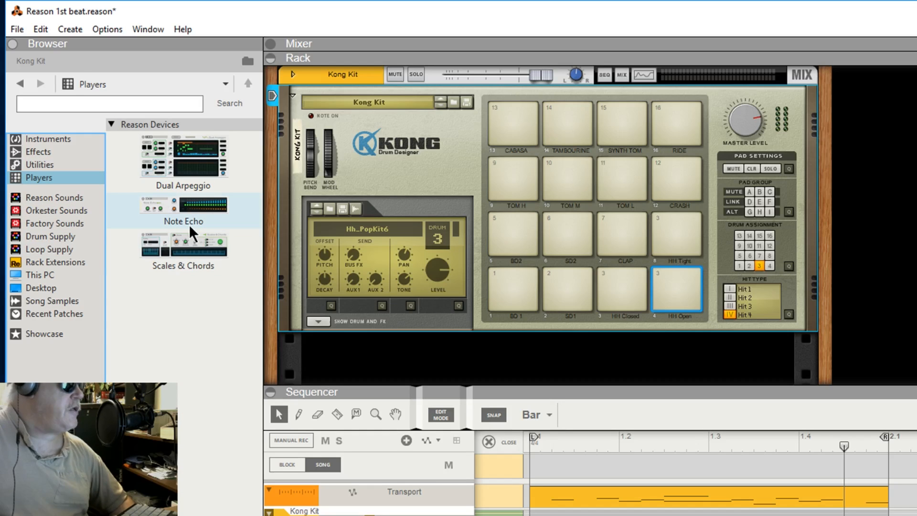
{"action": "left_click", "coordinate": [183, 245]}
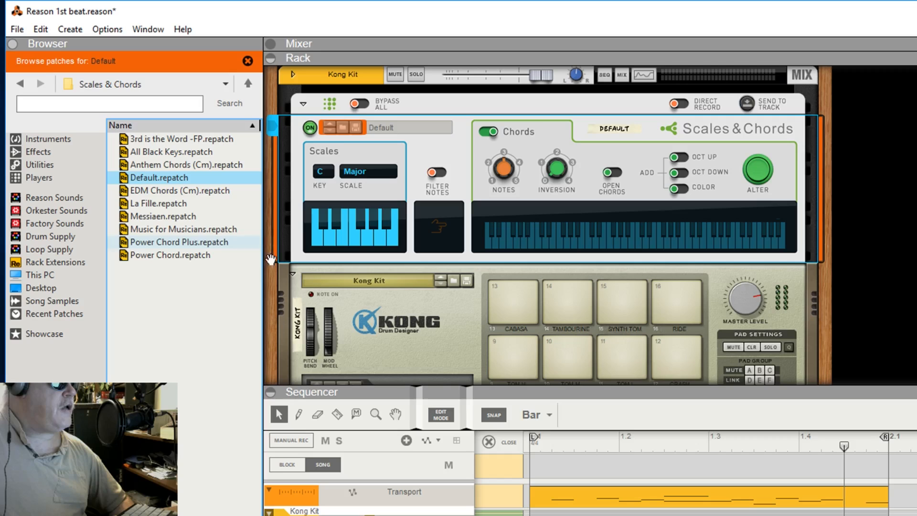
{"action": "mouse_move", "coordinate": [375, 235]}
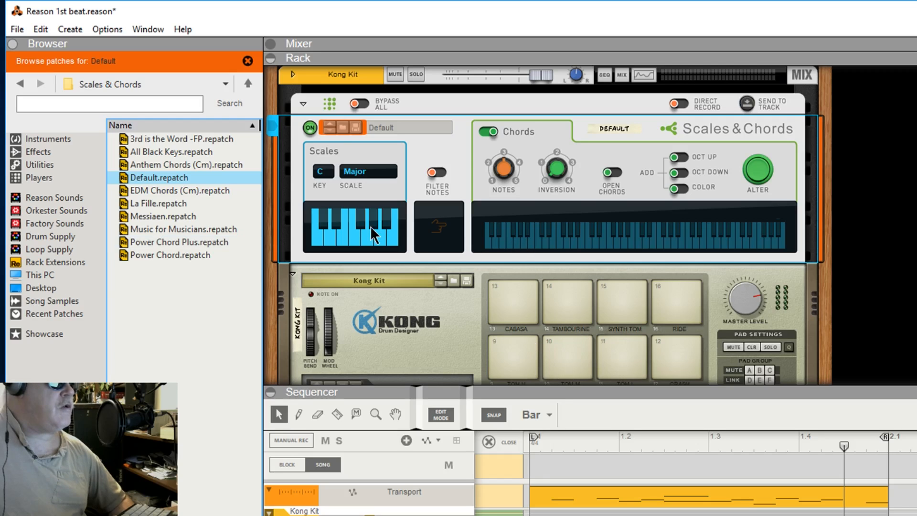
Remove a note from the Scales & Chords scale, making it a Custom scale.
{"action": "left_click", "coordinate": [352, 232]}
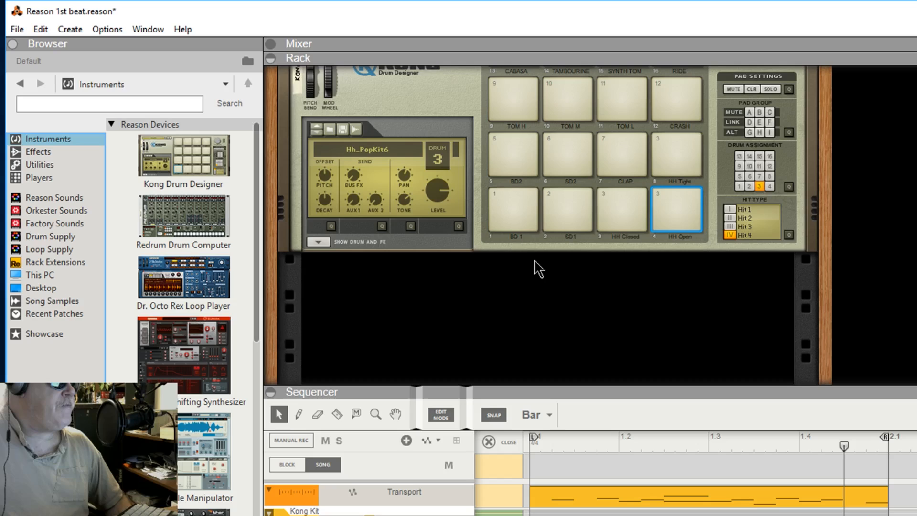
{"action": "mouse_move", "coordinate": [358, 284]}
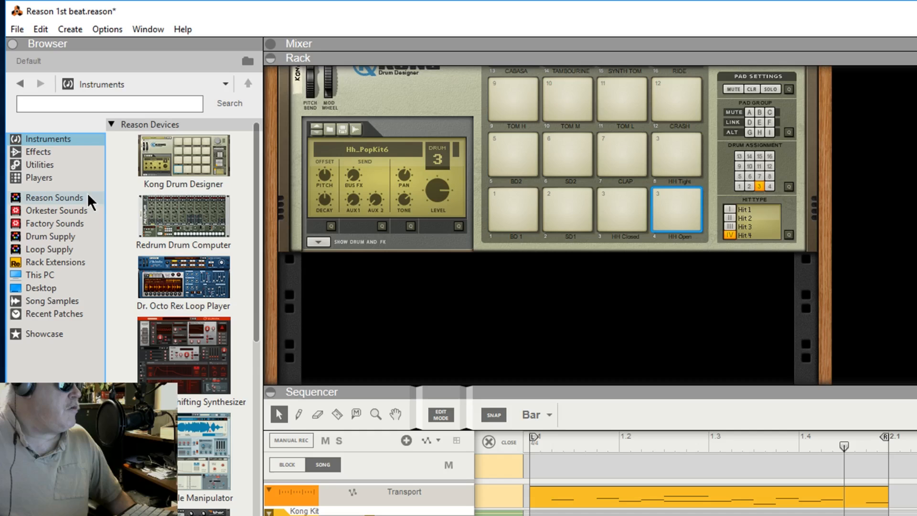
{"action": "scroll", "scroll_direction": "down", "scroll_amount": 3}
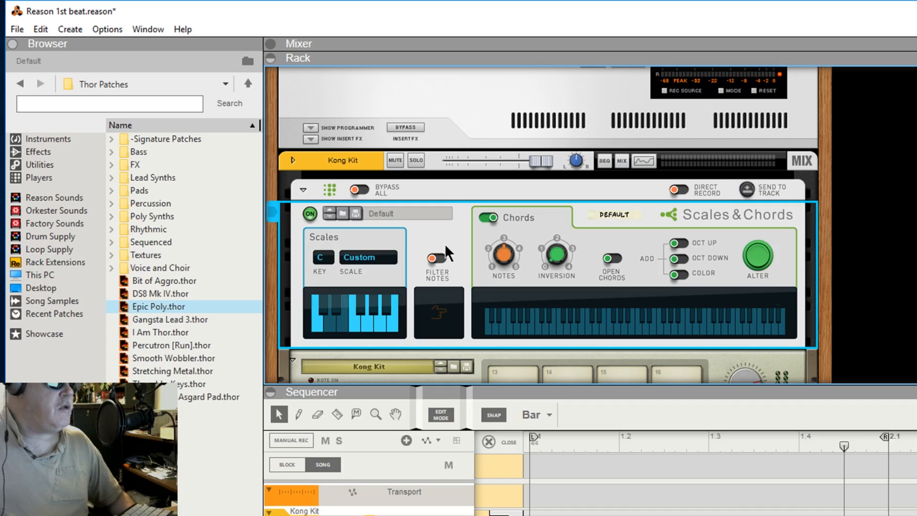
{"action": "mouse_move", "coordinate": [609, 259]}
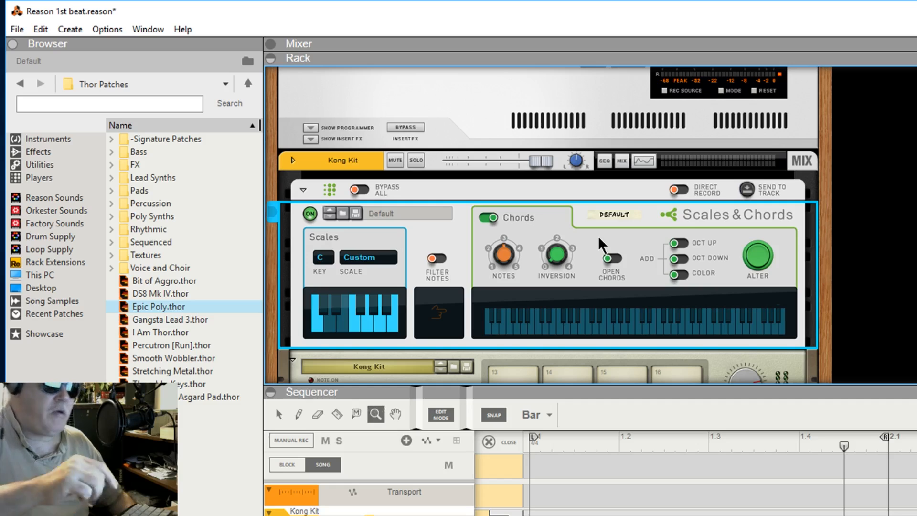
{"action": "mouse_move", "coordinate": [585, 243]}
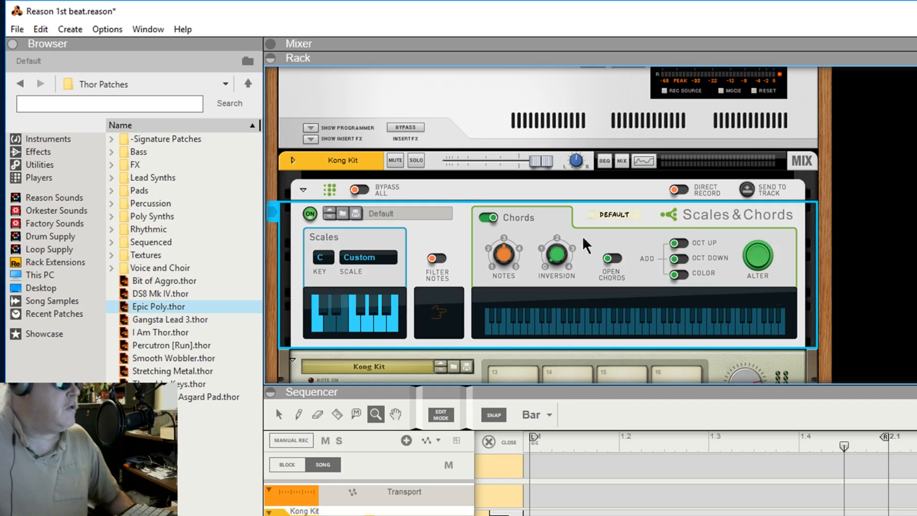
{"action": "mouse_move", "coordinate": [284, 340]}
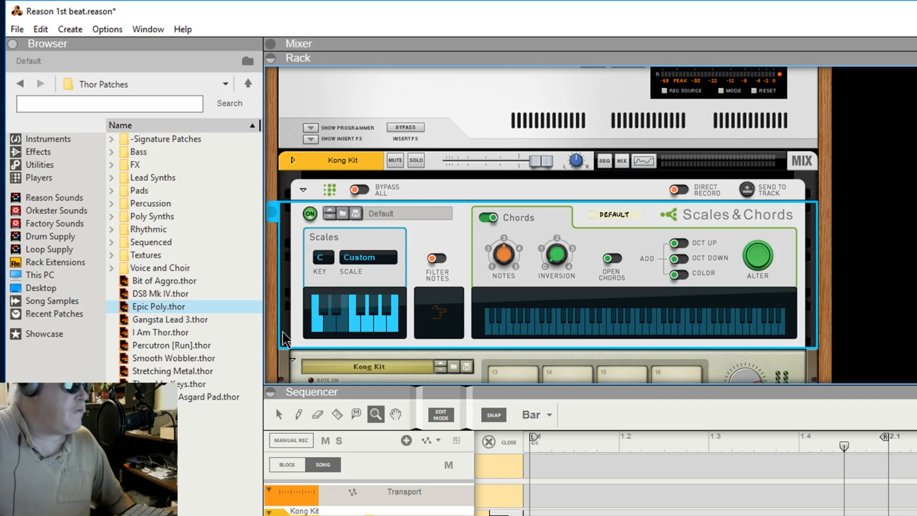
{"action": "mouse_move", "coordinate": [652, 219]}
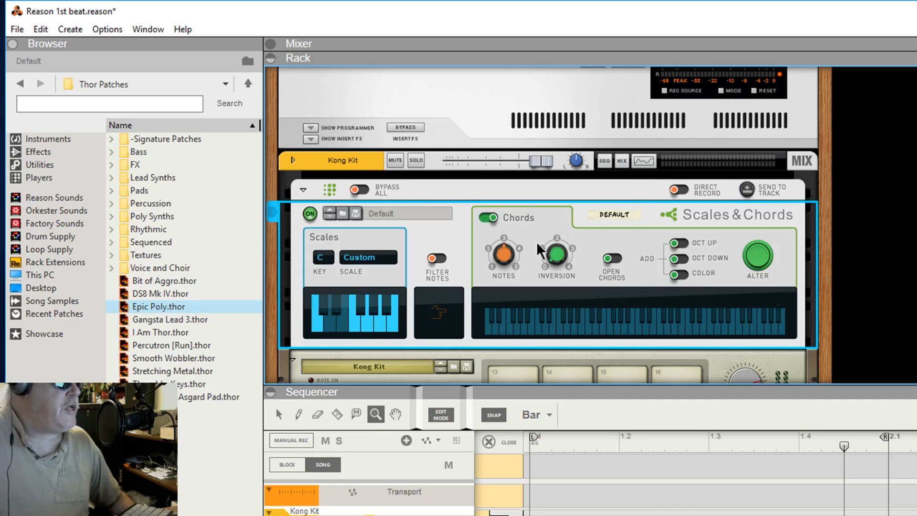
{"action": "mouse_move", "coordinate": [339, 393]}
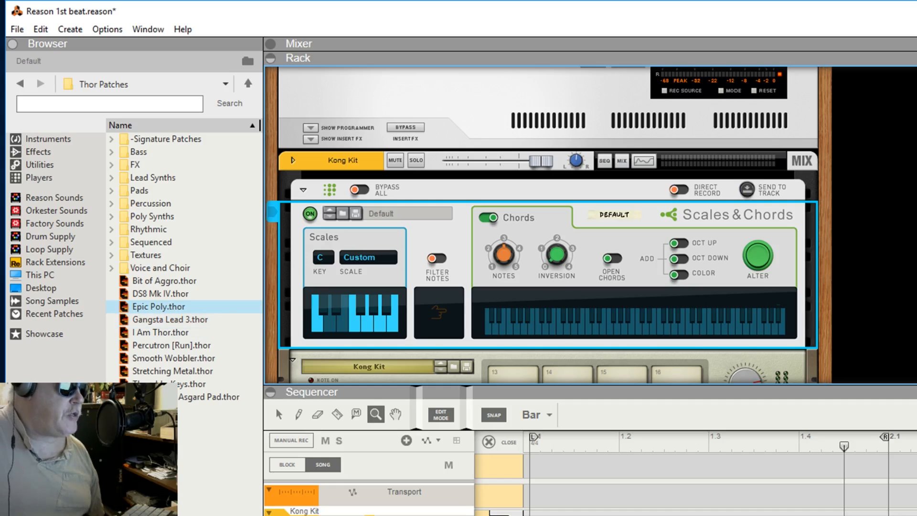
Double-click Epic Poly.thor in the Thor Patches folder to load it.
{"action": "double_click", "coordinate": [159, 306]}
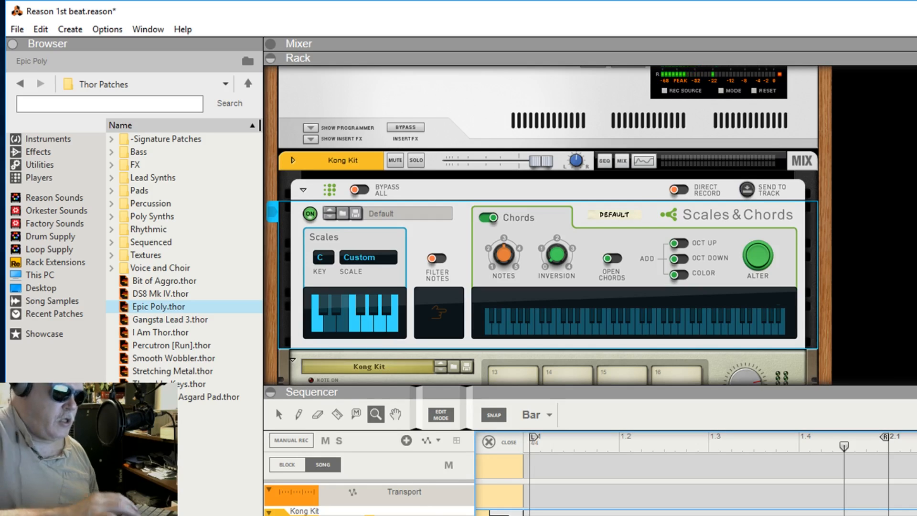
Switch to the Pencil tool and start playback so the beat and C chord play.
{"action": "left_click", "coordinate": [337, 414]}
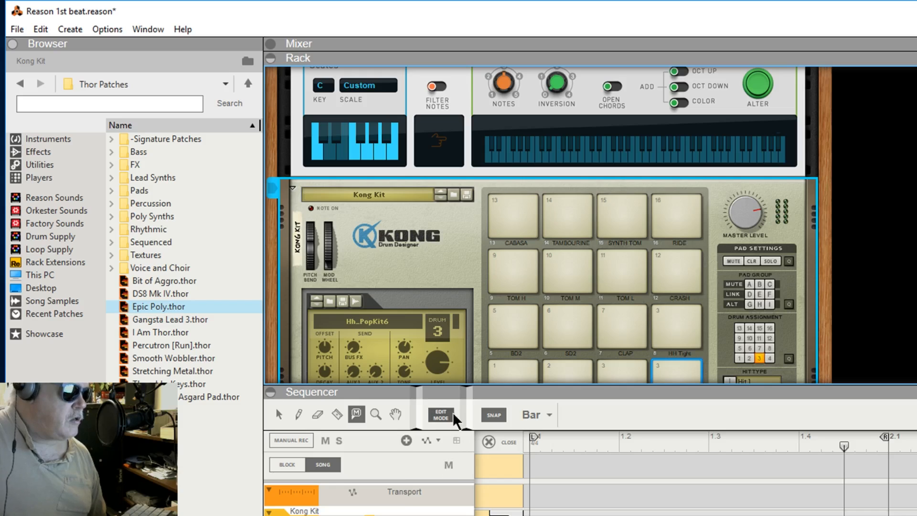
{"action": "left_click", "coordinate": [441, 415]}
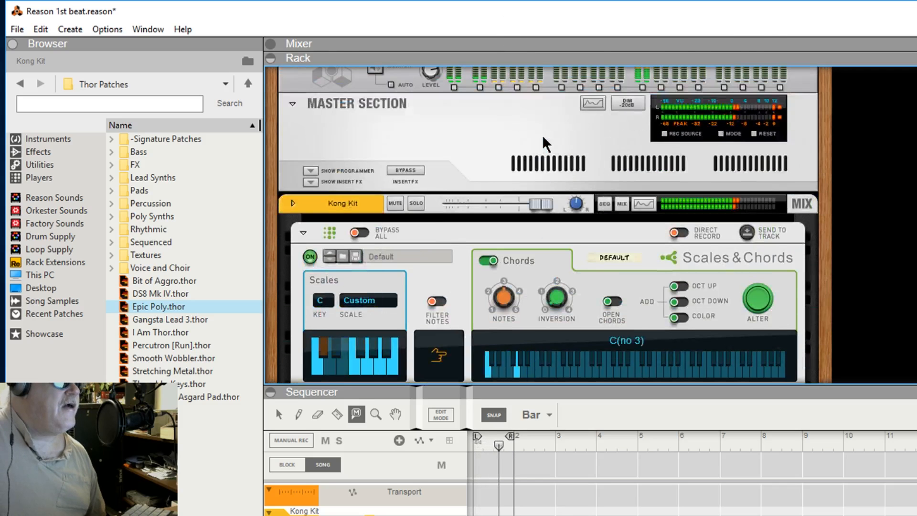
Pull the Kong Kit channel fader lower, then scroll through the Browser's instrument devices.
{"action": "left_click_drag", "start_coordinate": [544, 204], "coordinate": [523, 204]}
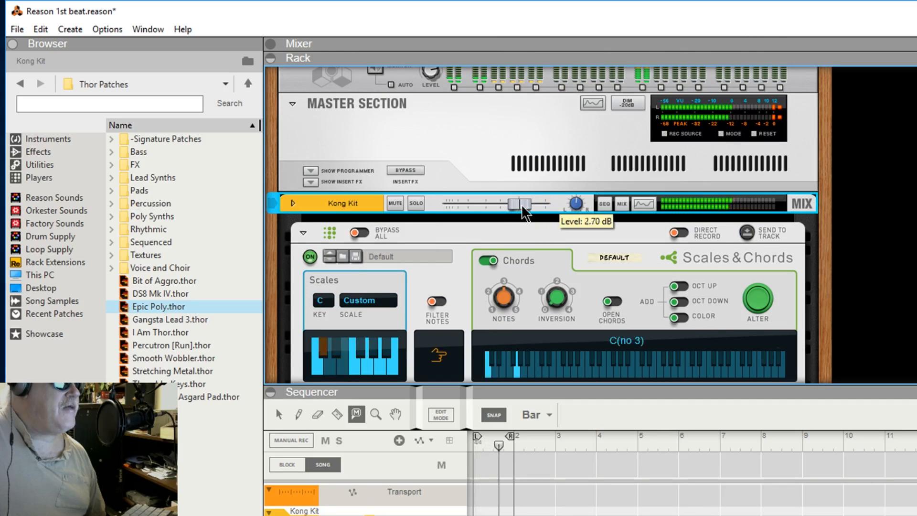
{"action": "left_click_drag", "start_coordinate": [515, 204], "coordinate": [469, 204]}
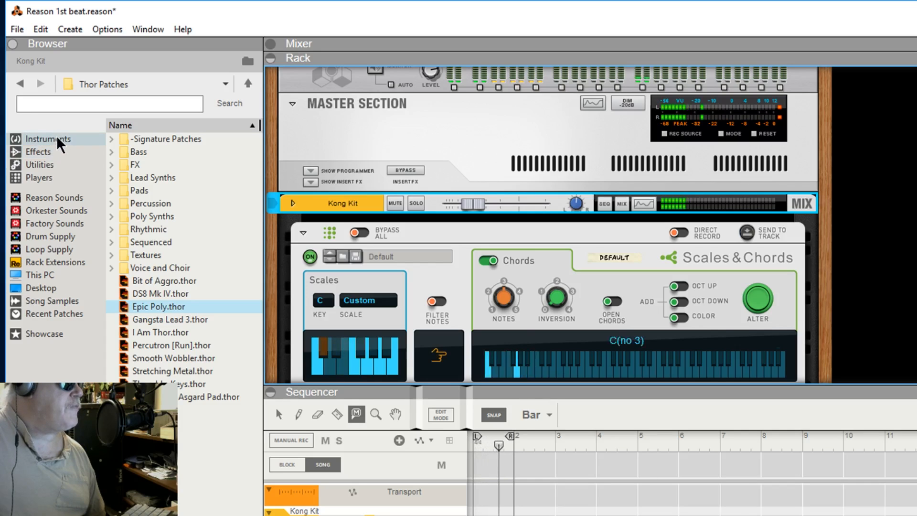
{"action": "left_click", "coordinate": [42, 139]}
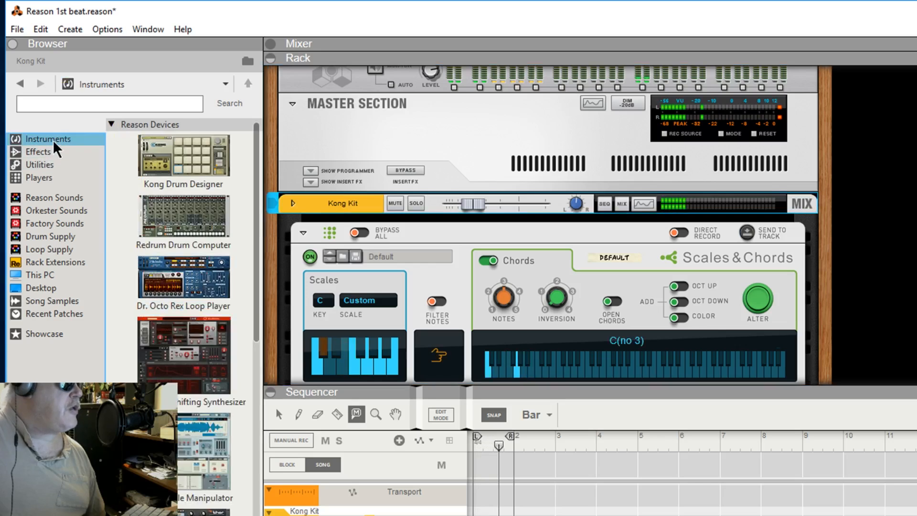
{"action": "scroll", "scroll_direction": "down", "scroll_amount": 3}
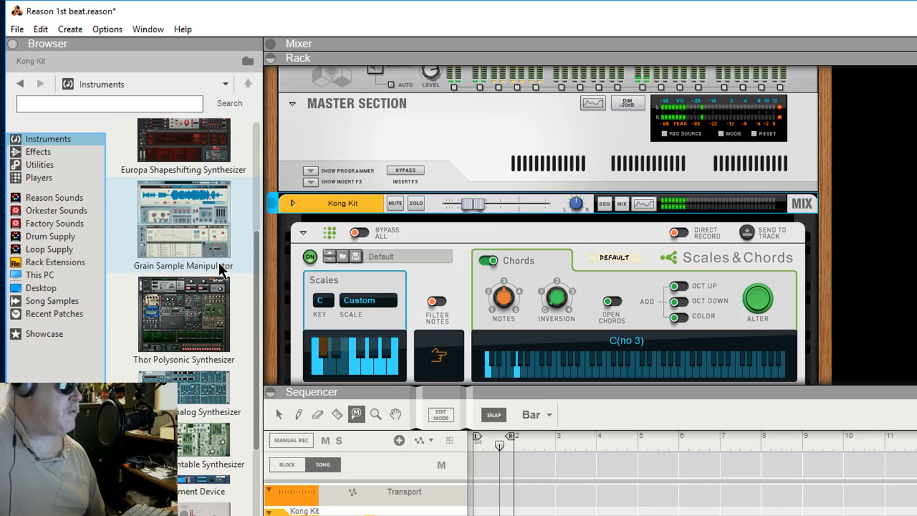
{"action": "scroll", "scroll_direction": "down", "scroll_amount": 3}
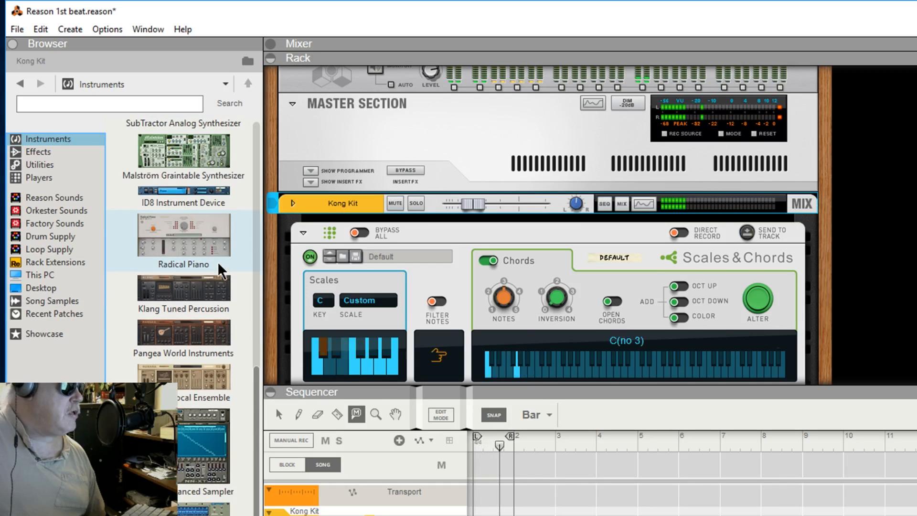
{"action": "scroll", "scroll_direction": "down", "scroll_amount": 3}
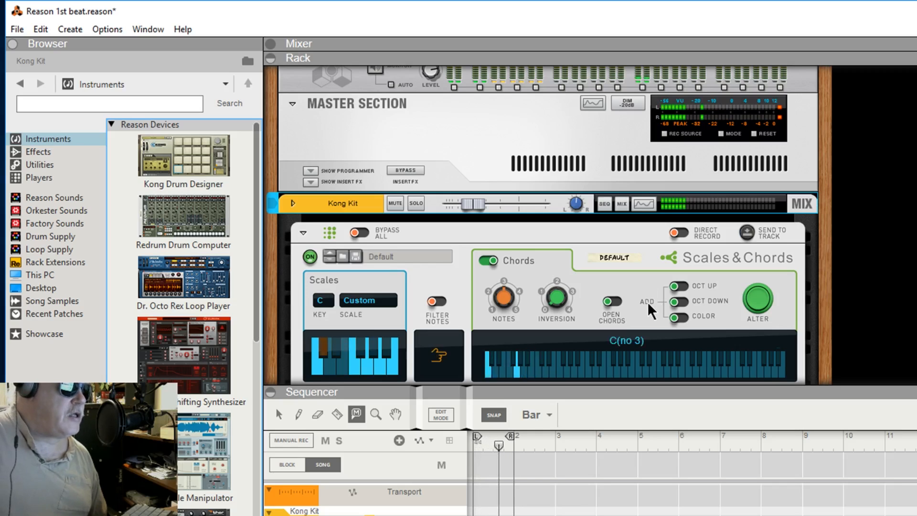
{"action": "mouse_move", "coordinate": [259, 88]}
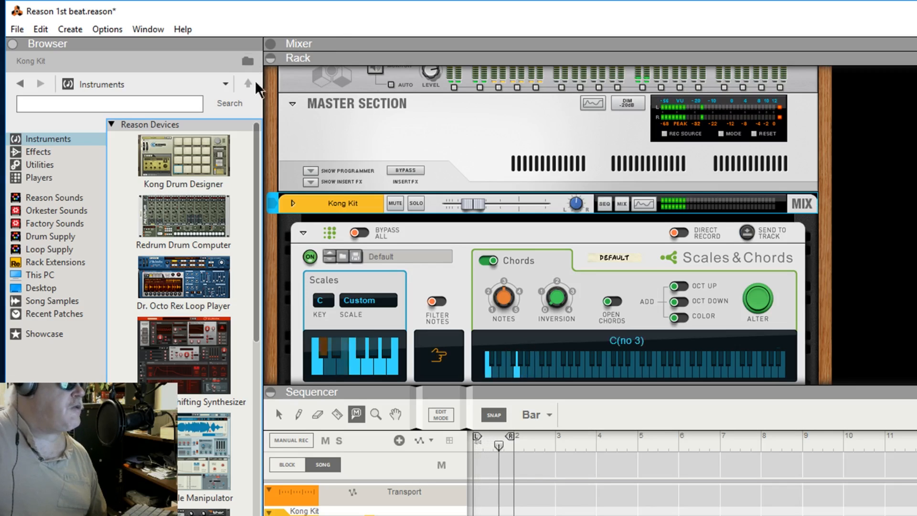
{"action": "mouse_move", "coordinate": [760, 350]}
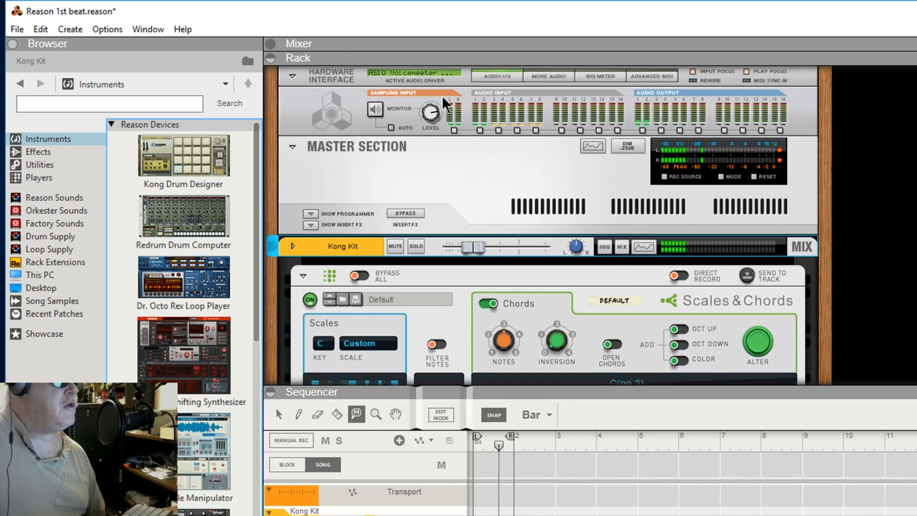
Move the Kong Kit fader to about -25 dB, up to 3.36 dB, then back down low.
{"action": "left_click_drag", "start_coordinate": [471, 246], "coordinate": [473, 248]}
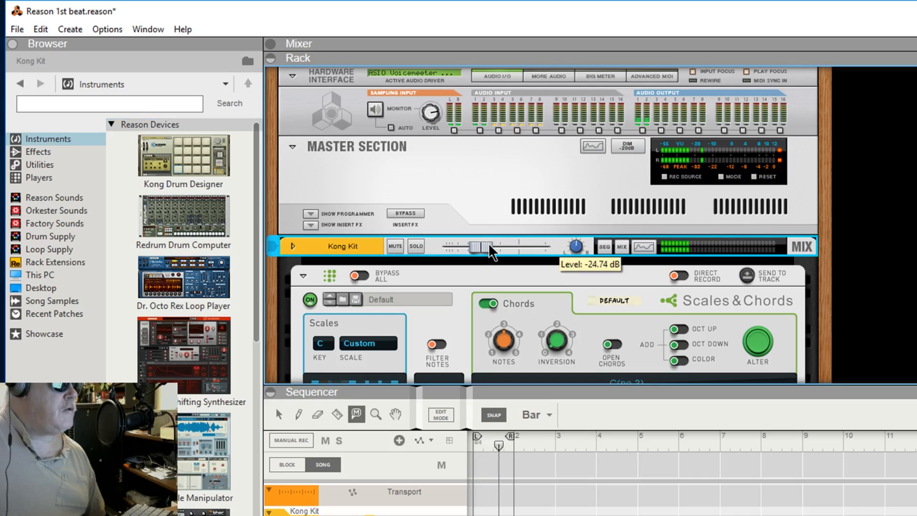
{"action": "left_click_drag", "start_coordinate": [486, 246], "coordinate": [529, 246]}
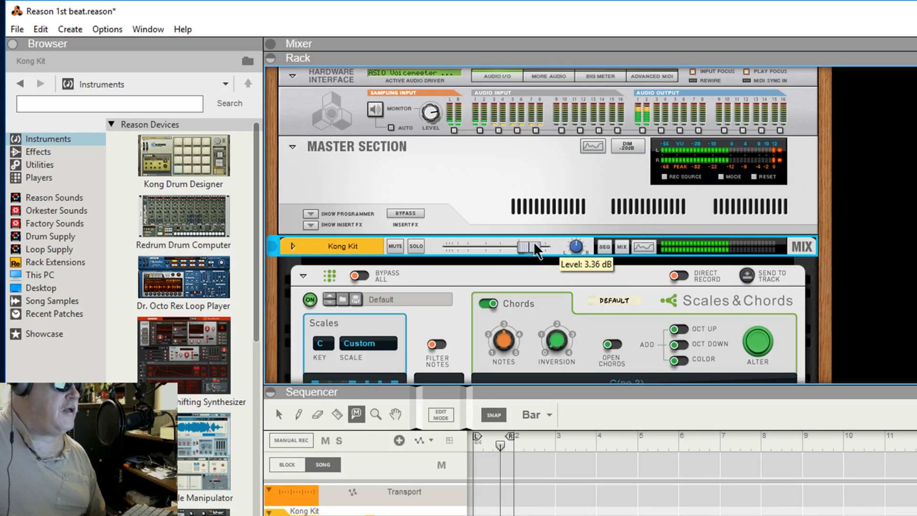
{"action": "left_click_drag", "start_coordinate": [524, 246], "coordinate": [465, 247]}
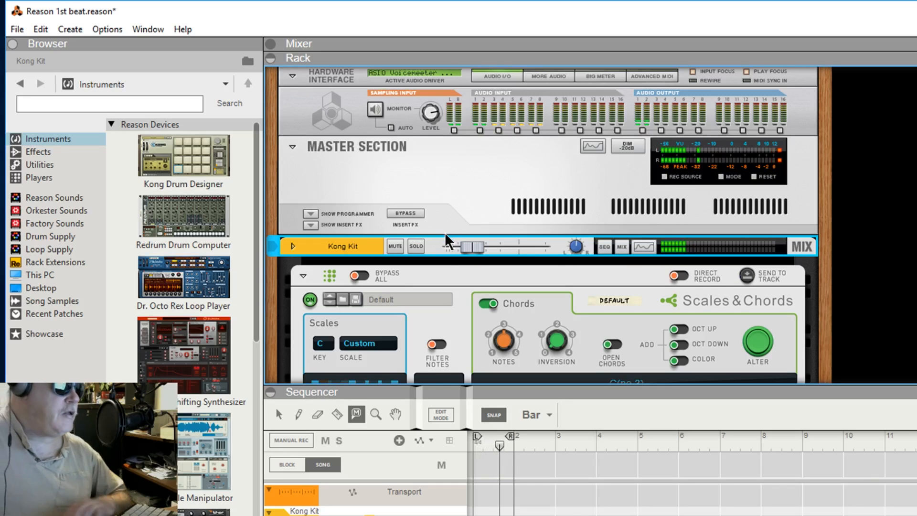
{"action": "mouse_move", "coordinate": [526, 284]}
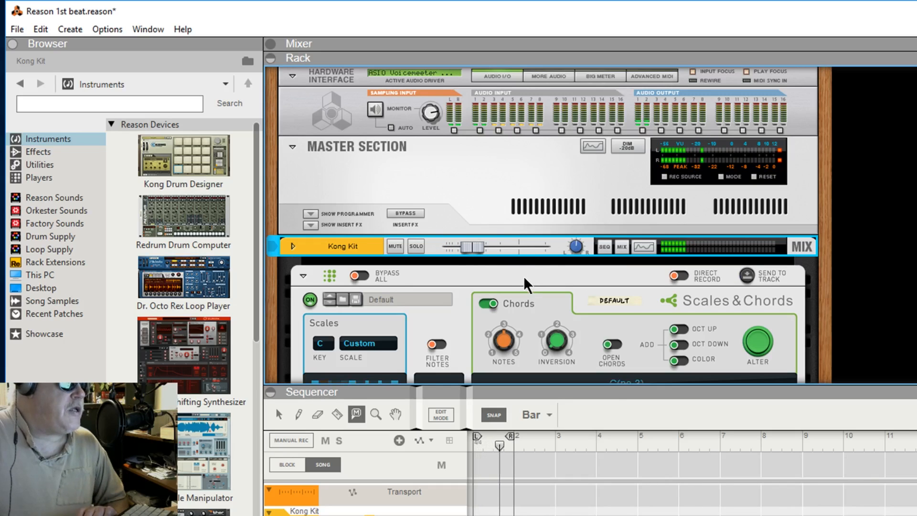
{"action": "mouse_move", "coordinate": [508, 284]}
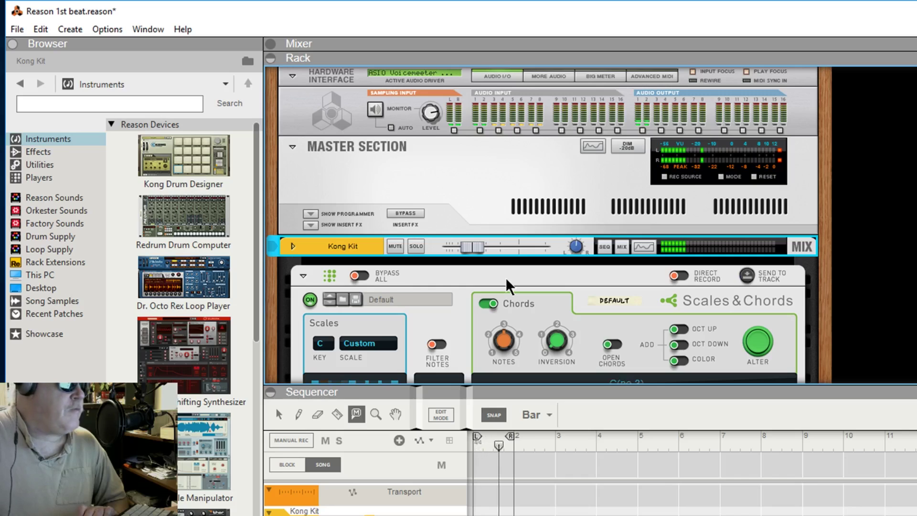
{"action": "mouse_move", "coordinate": [443, 282]}
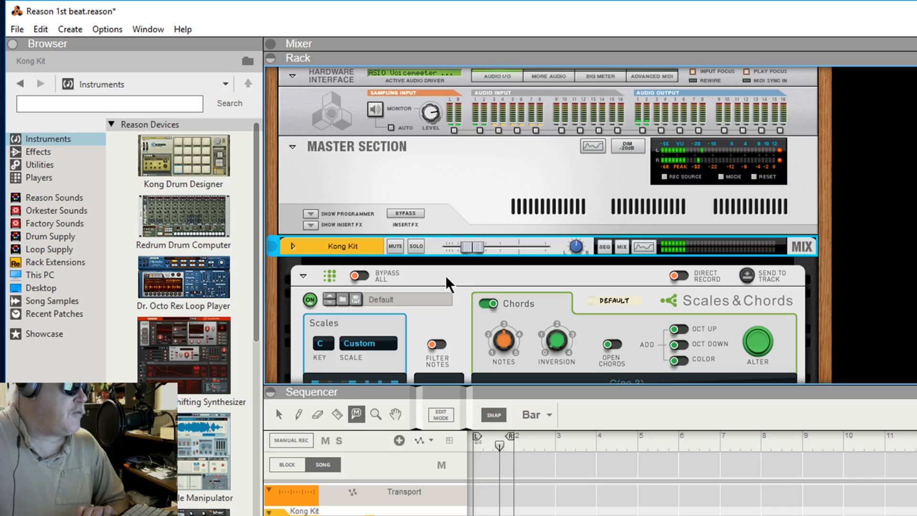
{"action": "mouse_move", "coordinate": [532, 285]}
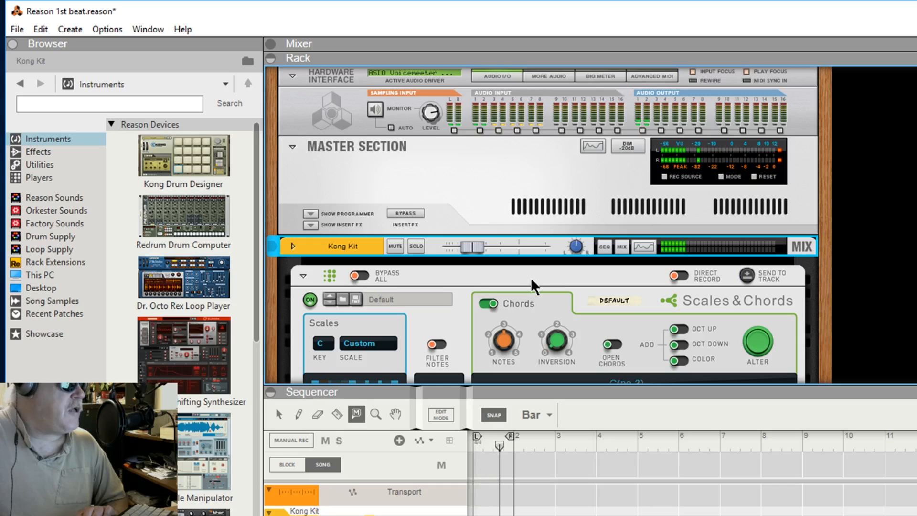
{"action": "mouse_move", "coordinate": [464, 282]}
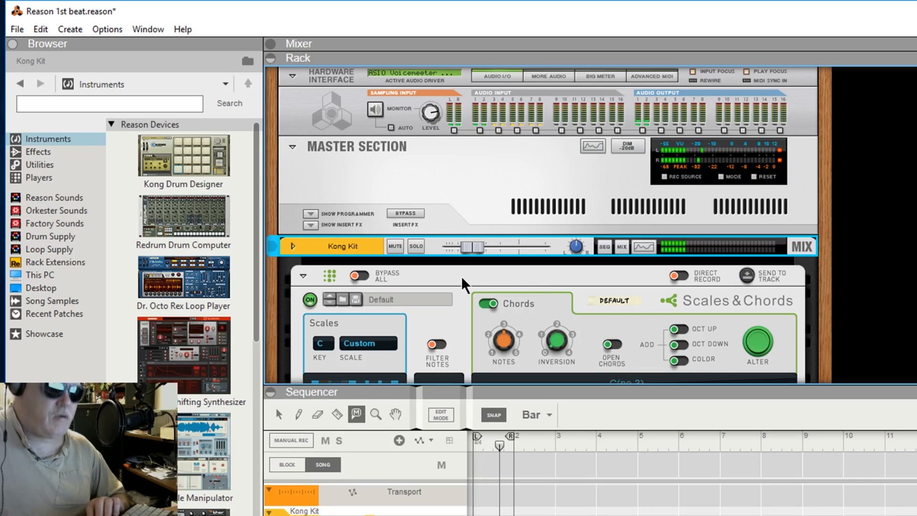